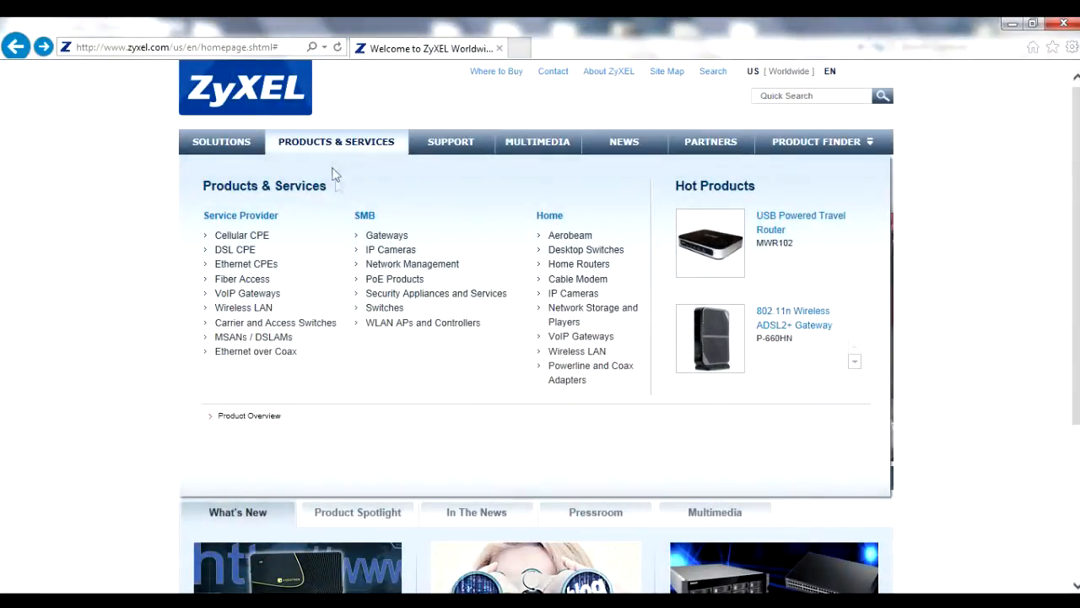
Open the Next-Gen USG Advanced Series (USG110/210/310) page under Security Appliances and Services
click(436, 293)
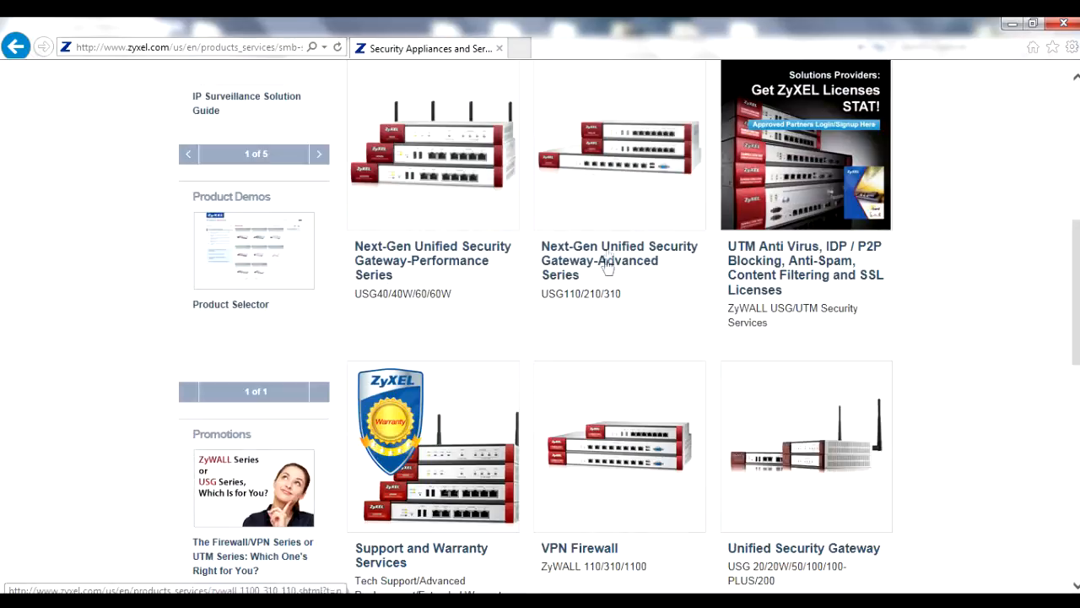
click(601, 260)
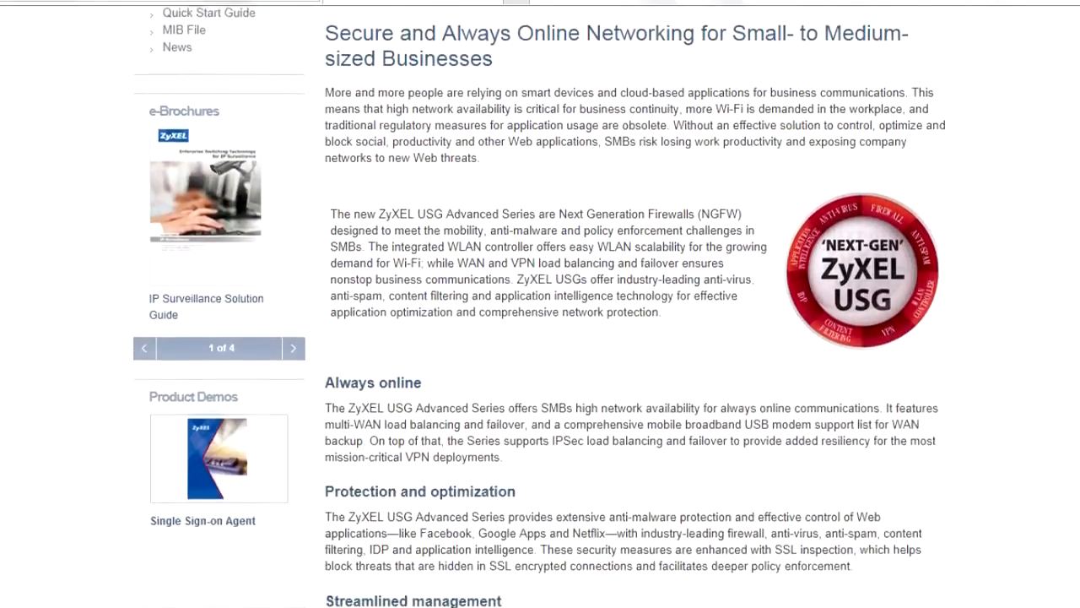
scroll(down, 3)
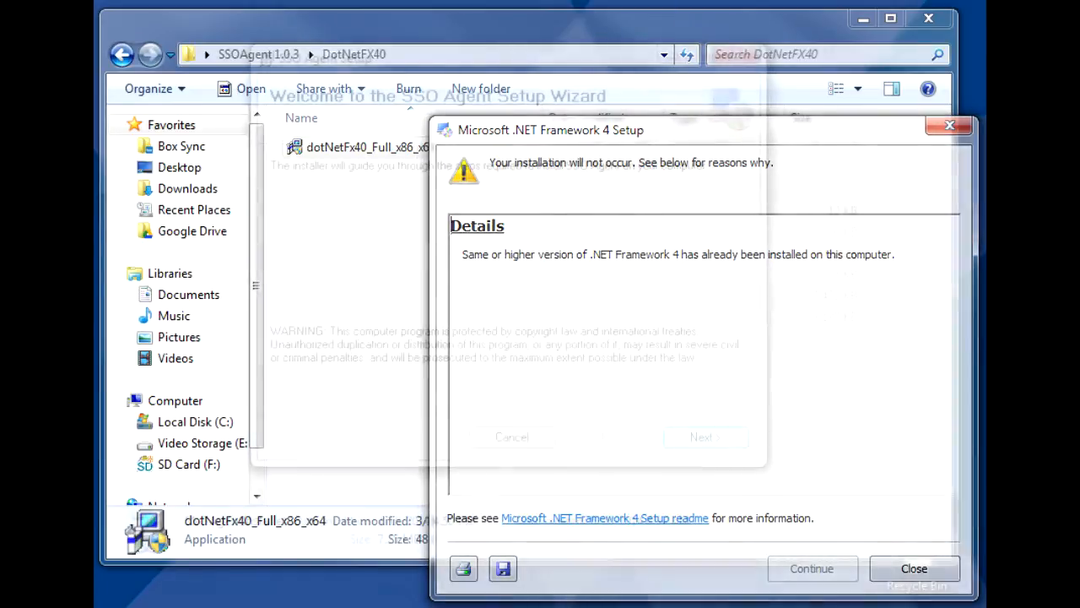
Dismiss the .NET notice and install SSO Agent in the default folder as DC
click(914, 568)
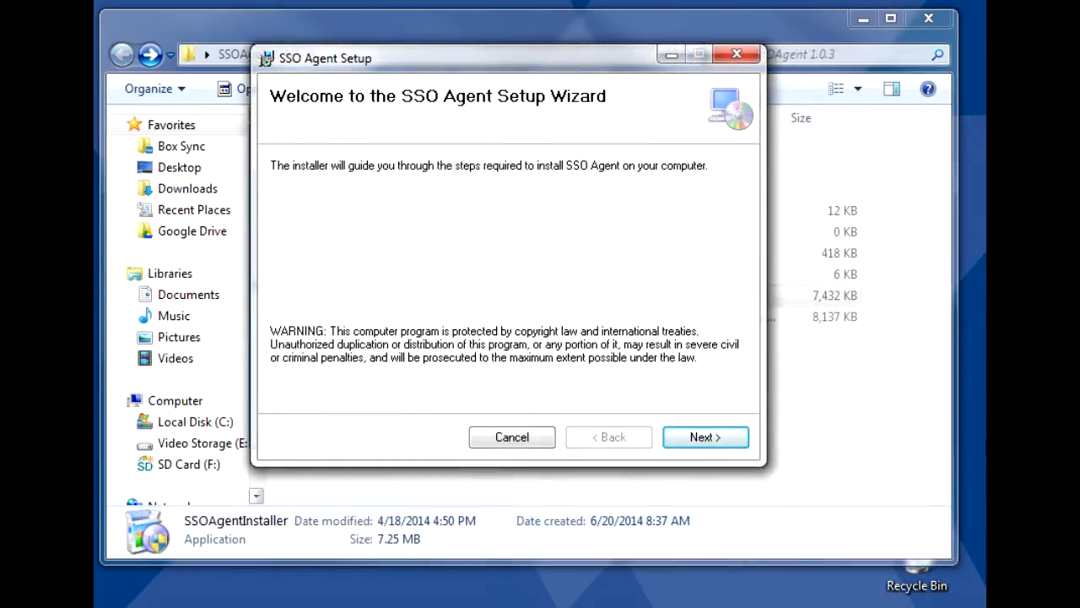
click(705, 437)
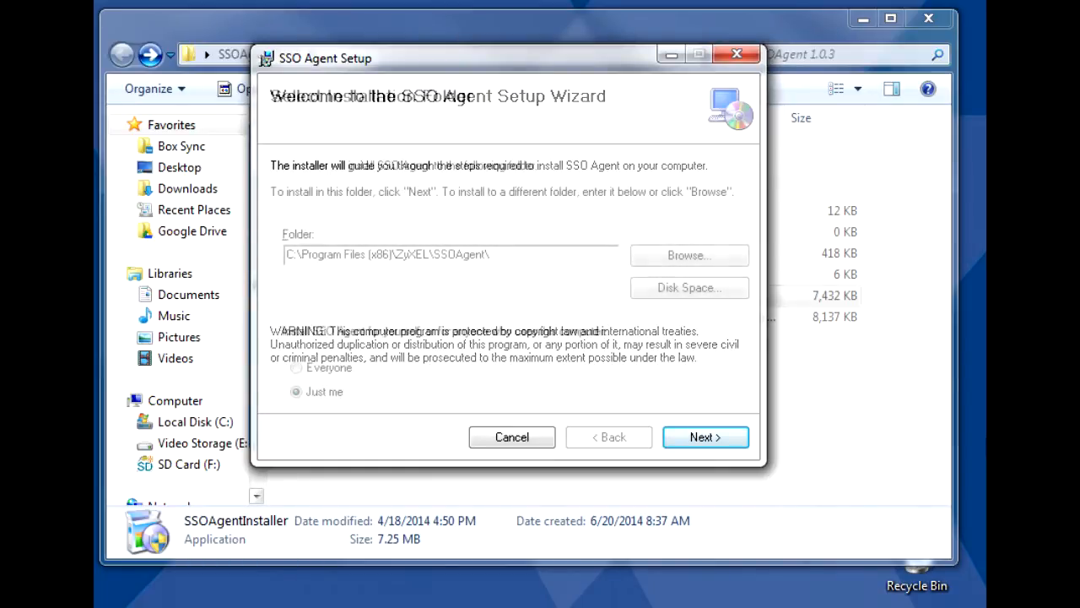
click(704, 437)
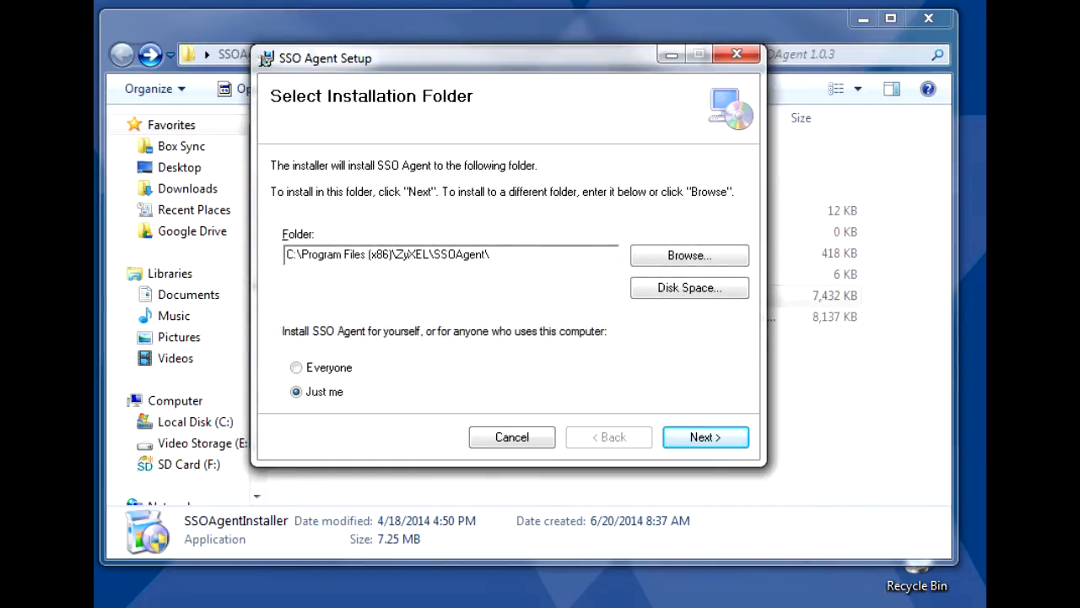
click(706, 436)
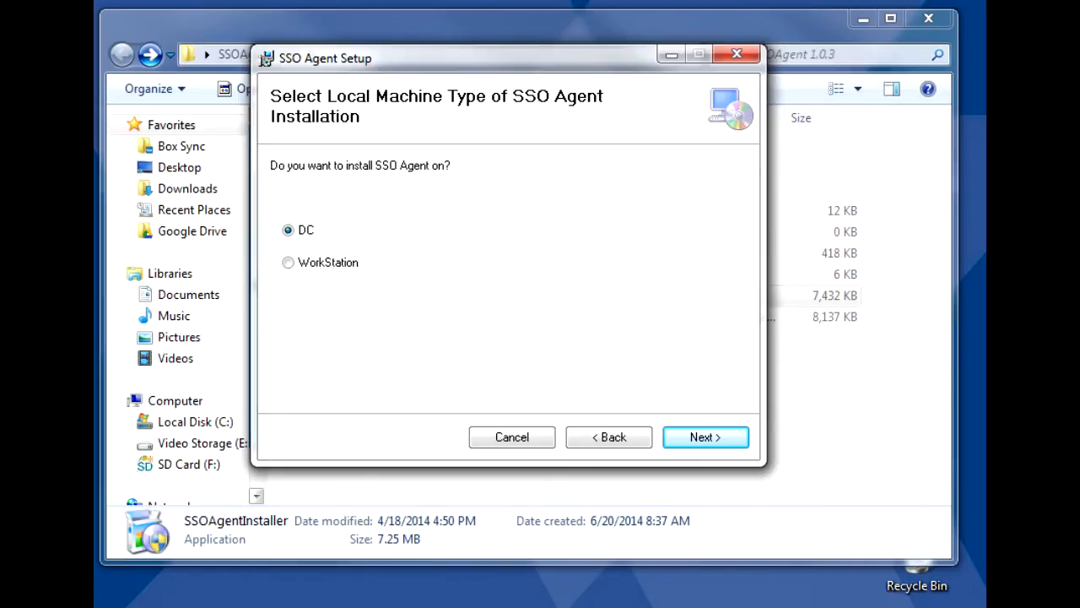
click(706, 437)
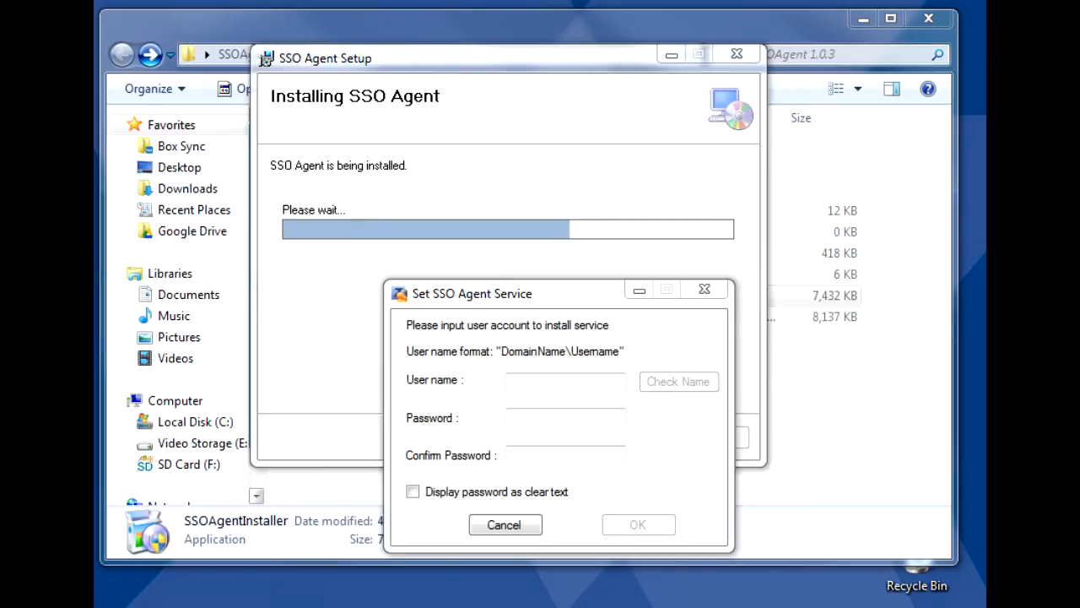
Verify the DomainName\Username service account and finish setup with Launch SSO Agent checked
click(679, 381)
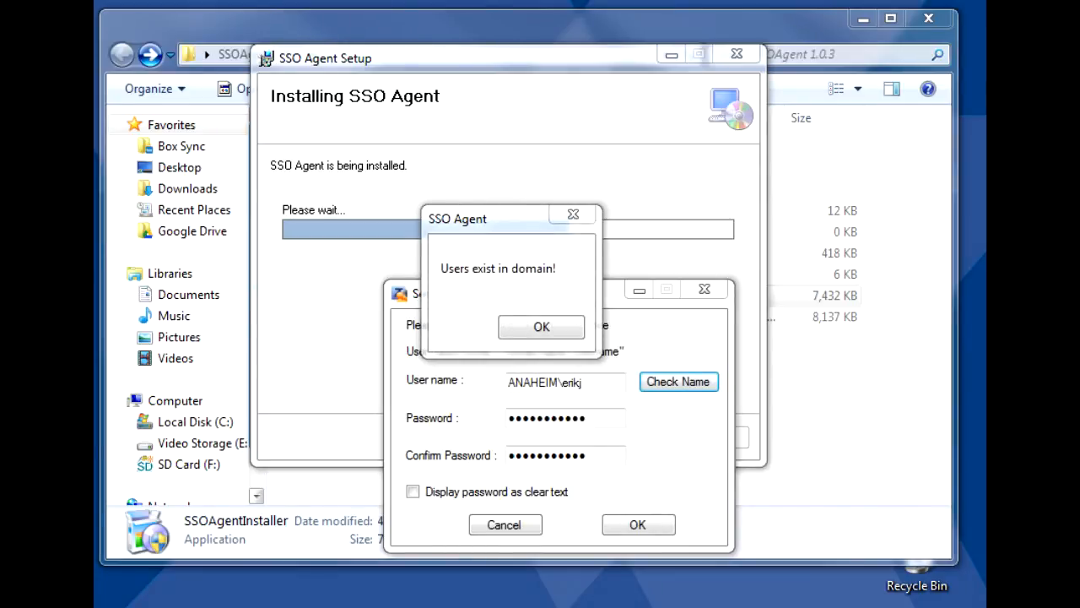
click(541, 326)
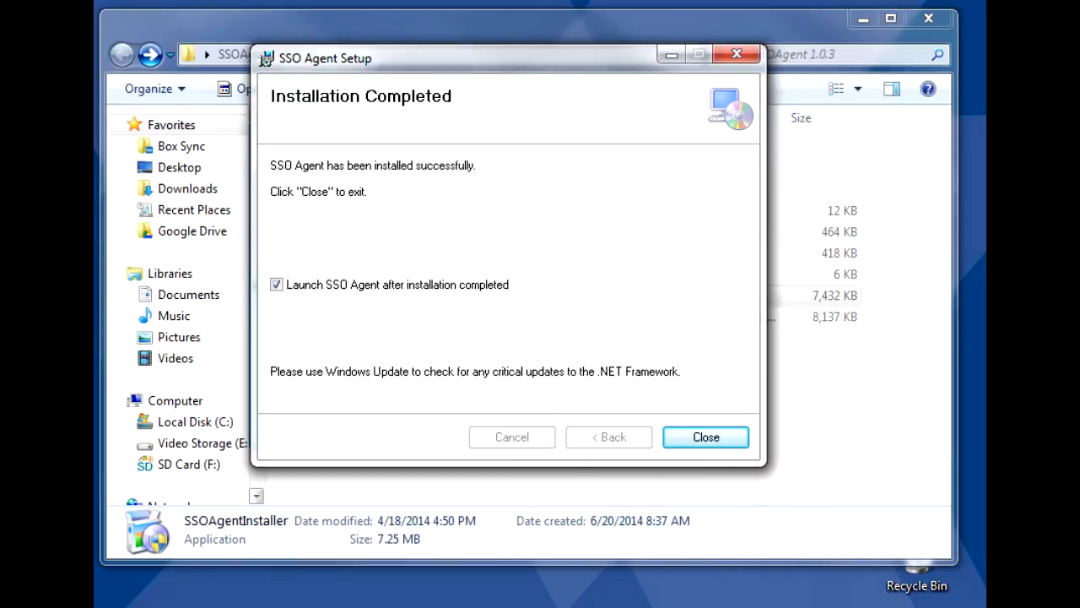
click(705, 437)
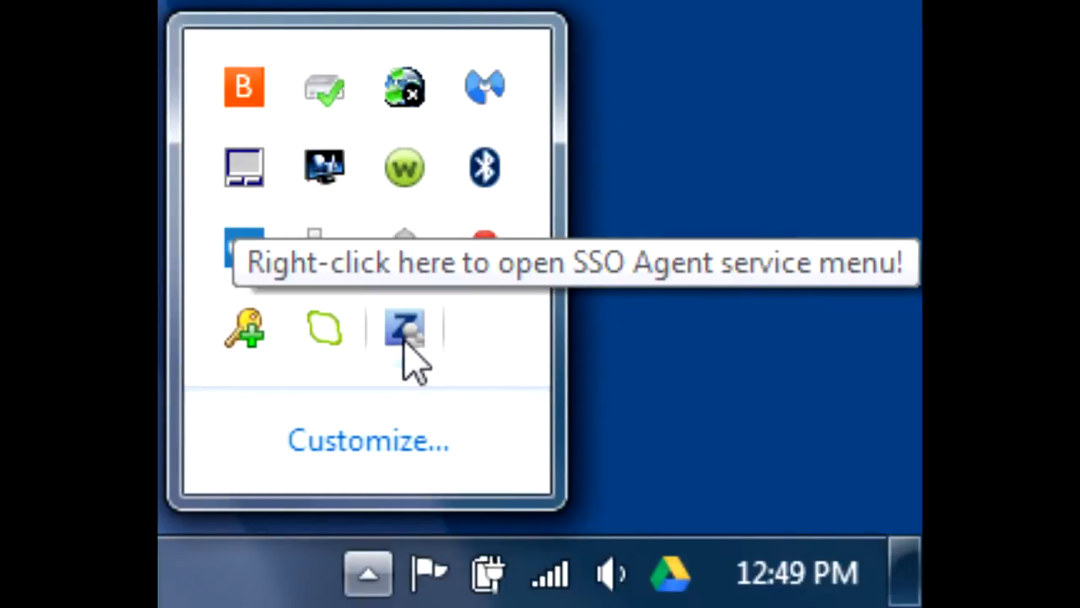
Choose Configure ZyXEL SSO Agent from the tray icon's right-click menu
right_click(397, 334)
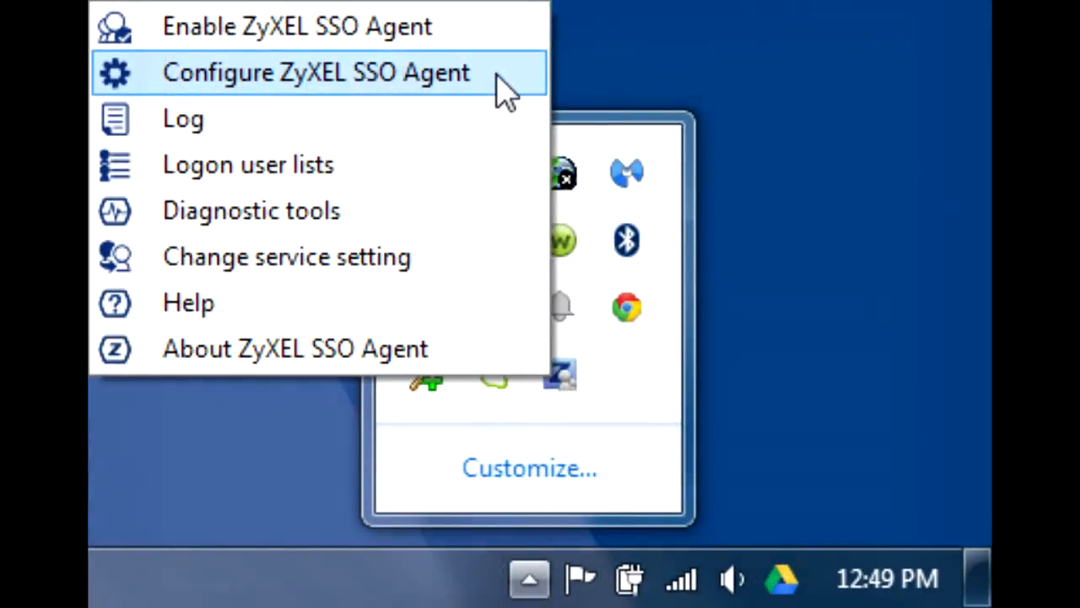
click(312, 72)
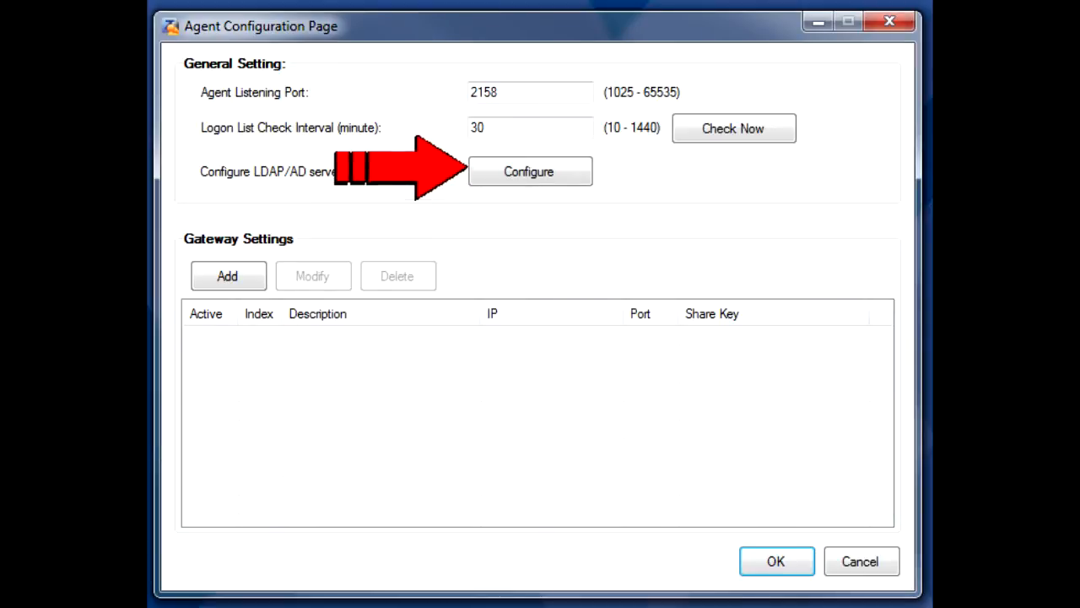
Open the Configure LDAP/AD server settings in the SSO Agent
click(530, 171)
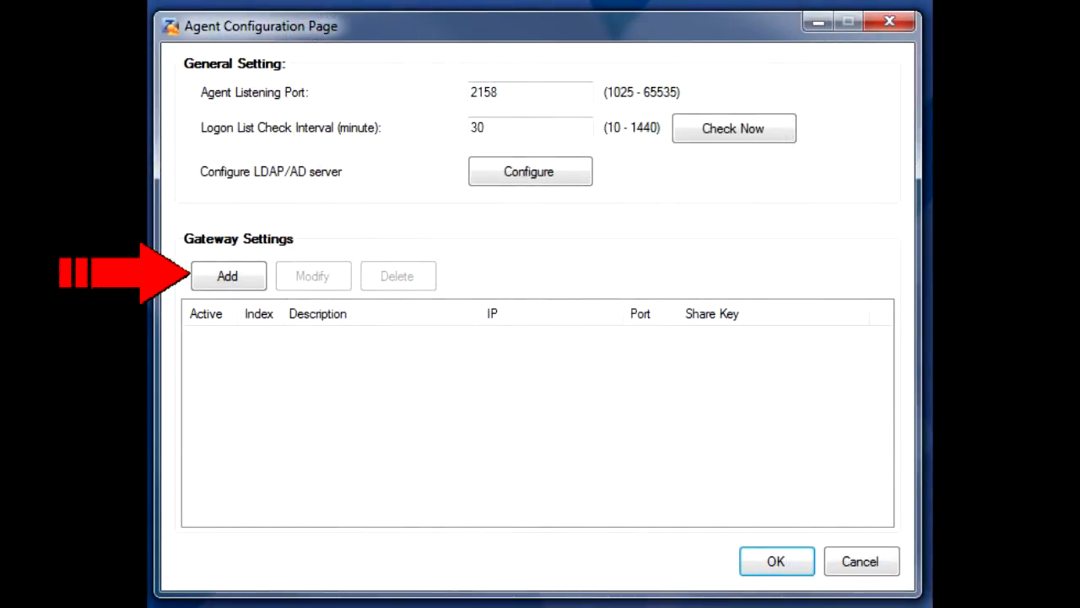
Start a new gateway entry with Add under Gateway Settings
click(227, 276)
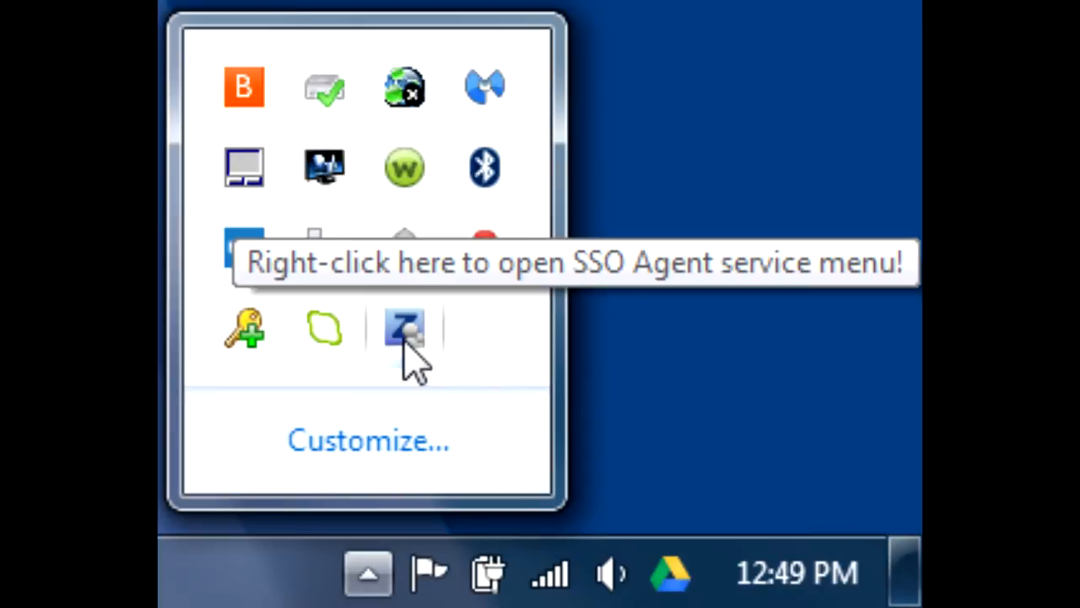
Right-click the ZyXEL SSO Agent notification-area icon to show its service menu
right_click(398, 332)
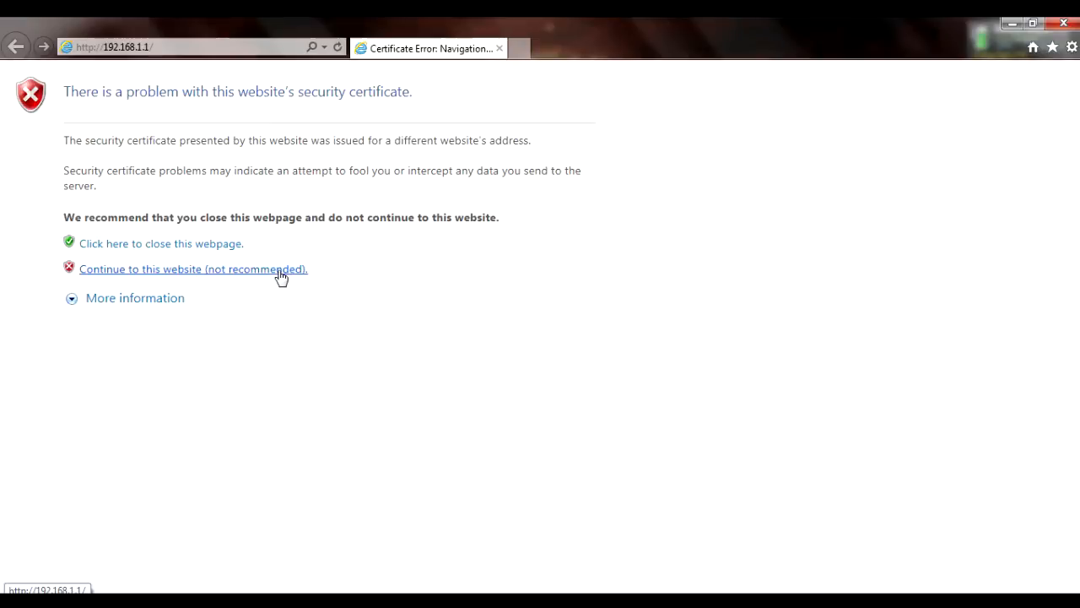
Bypass the certificate warning and log in to the USG110 as admin
click(193, 268)
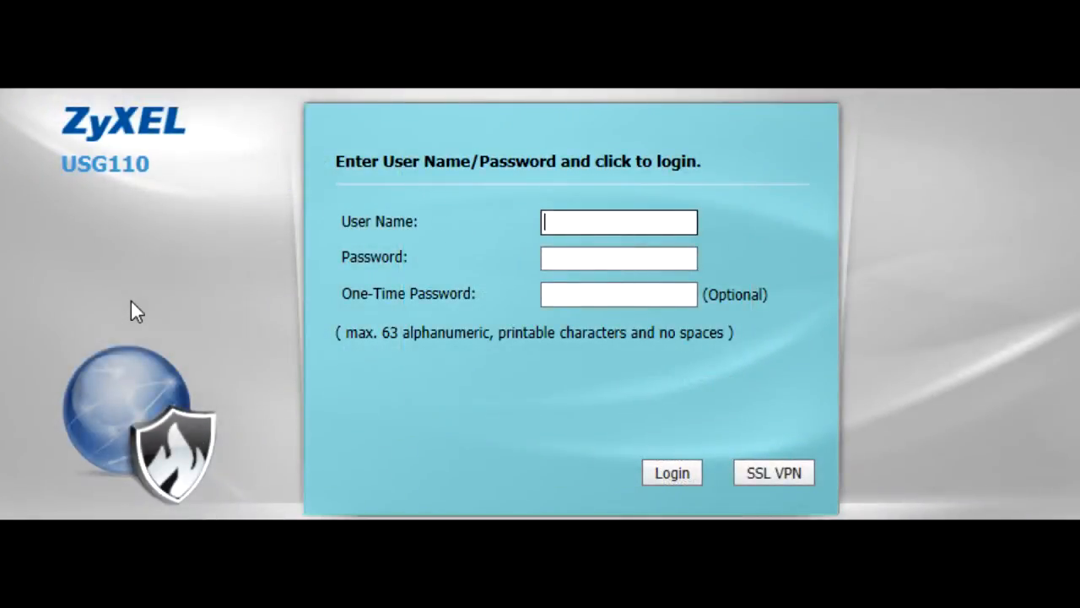
text(admin)
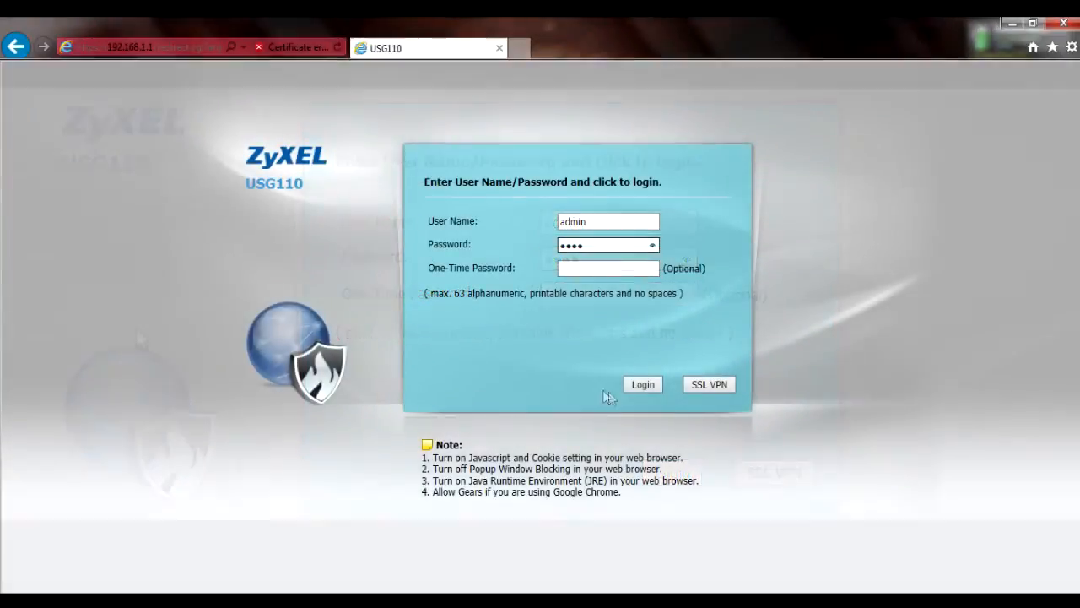
click(642, 383)
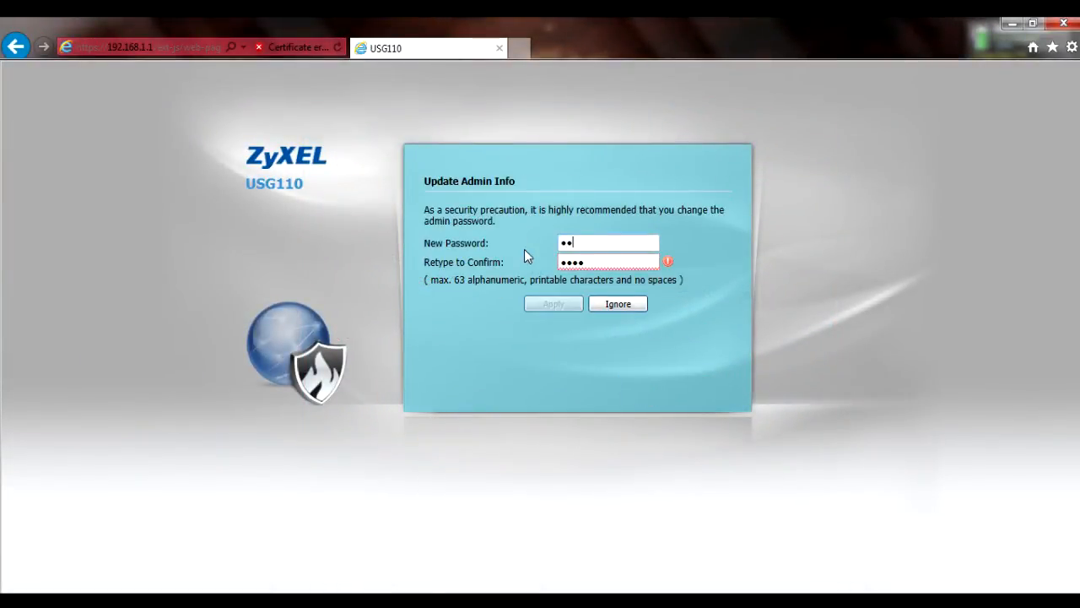
text(password)
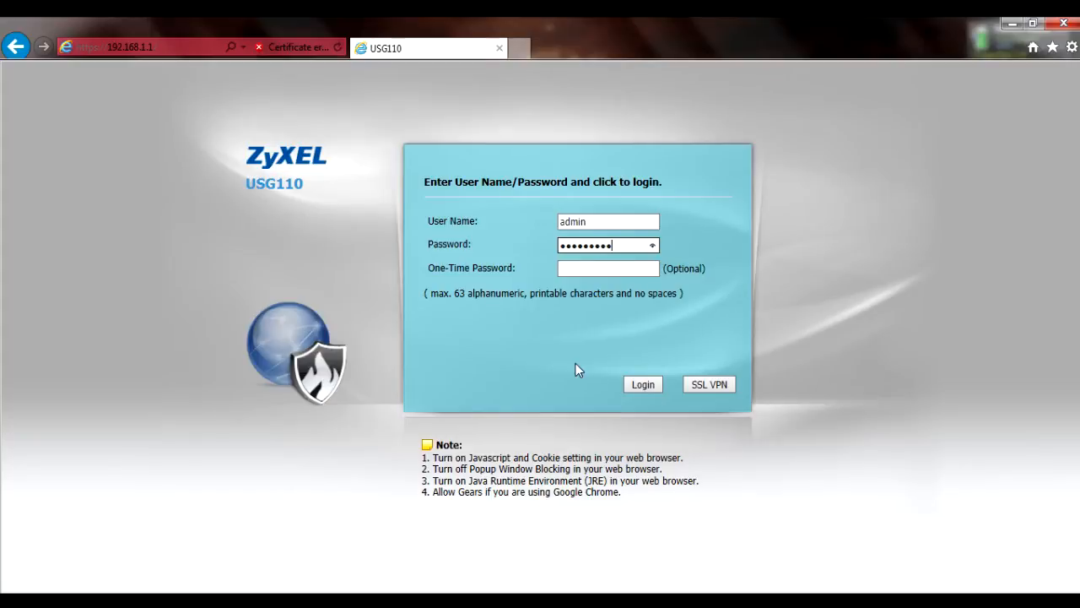
click(642, 383)
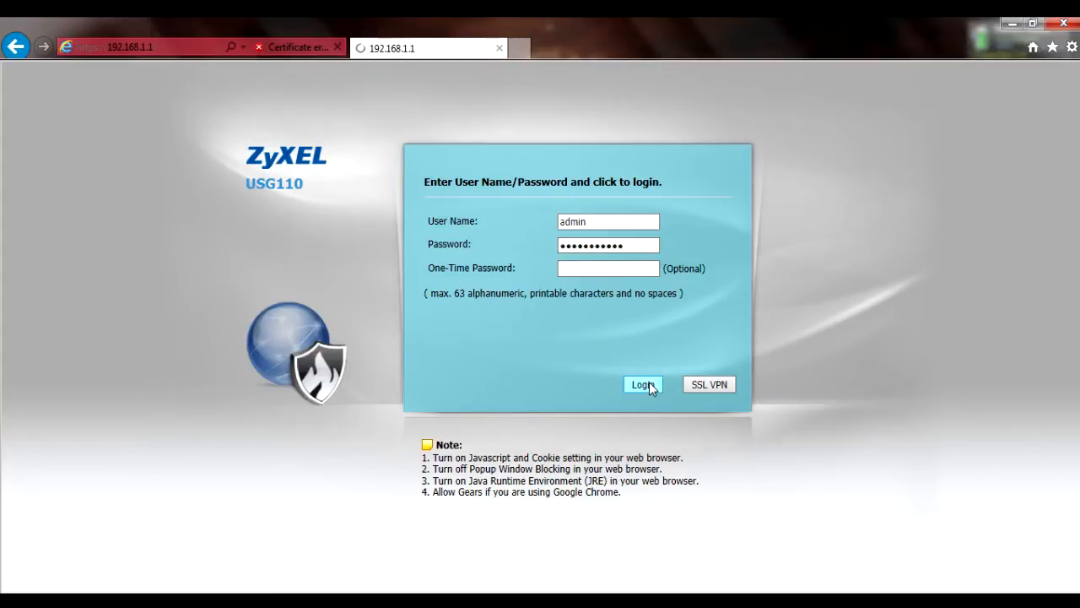
Complete login and open Network > Web Authentication with web authentication enabled
click(642, 383)
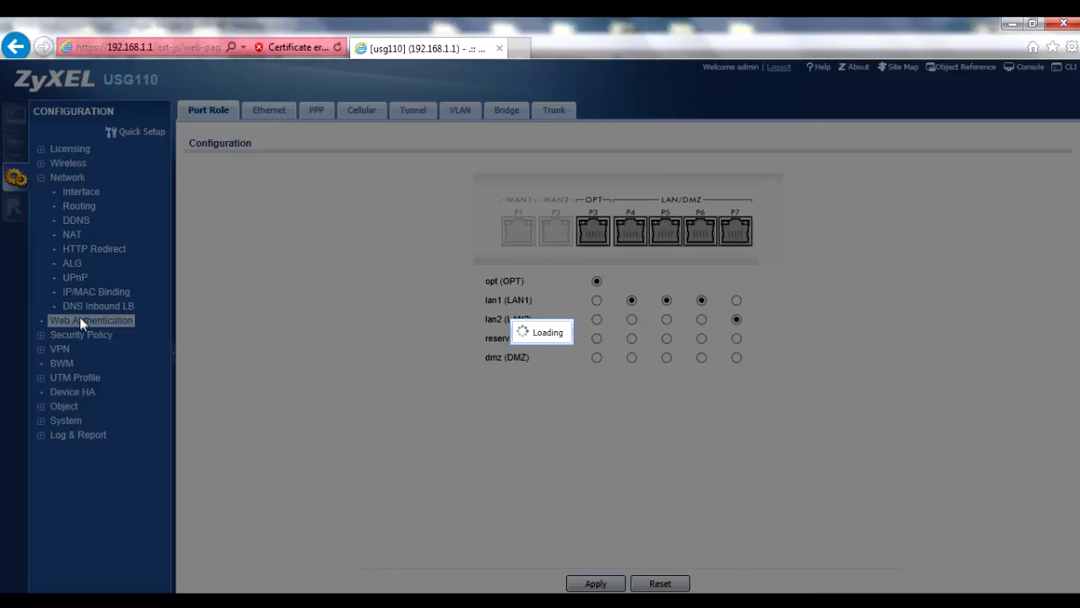
click(91, 320)
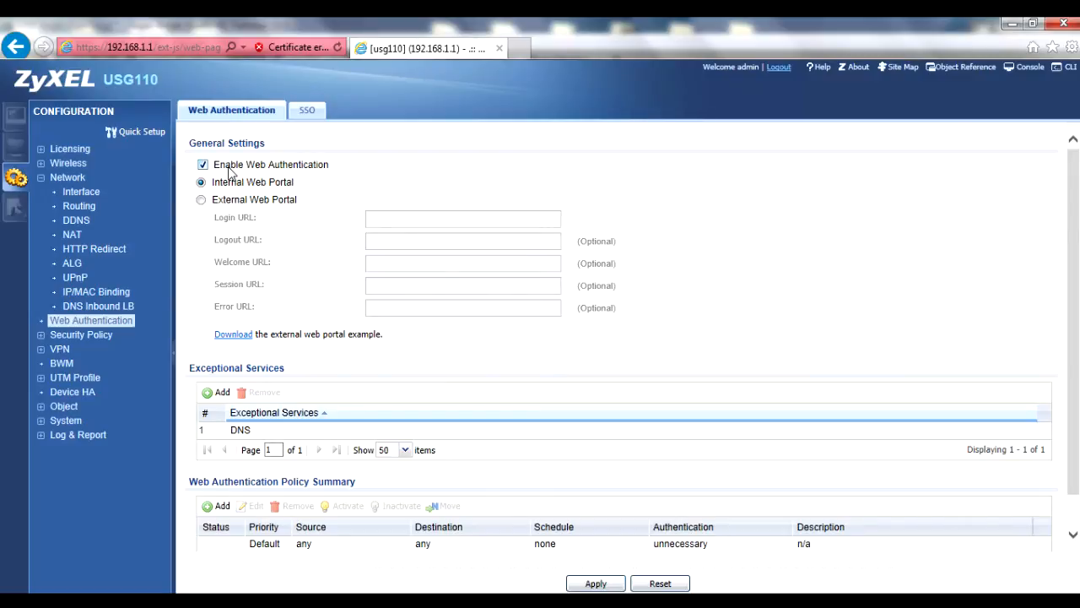
mouse_move(241, 353)
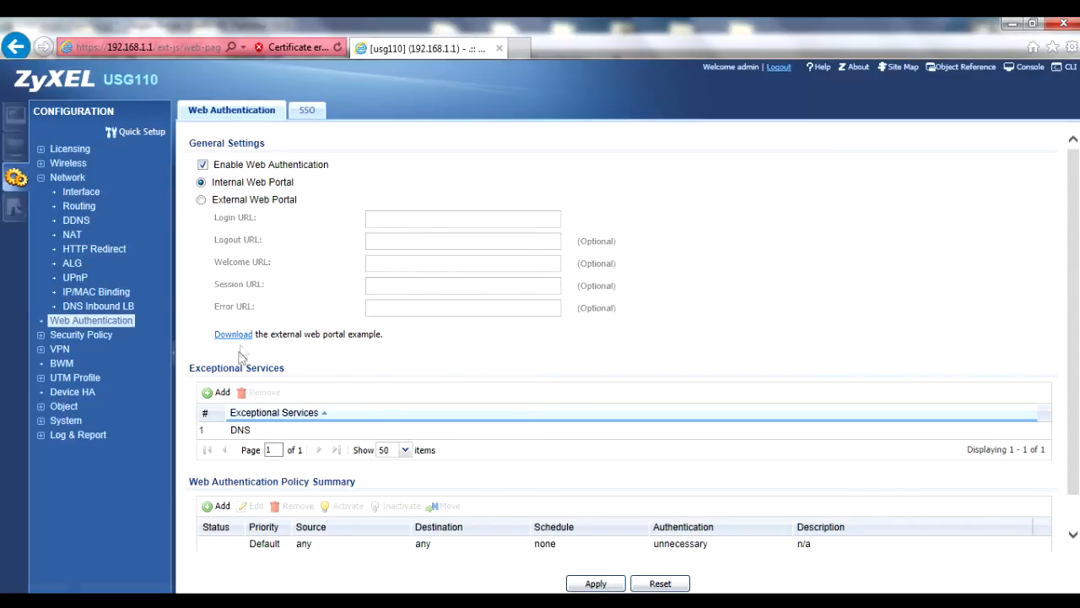
mouse_move(222, 506)
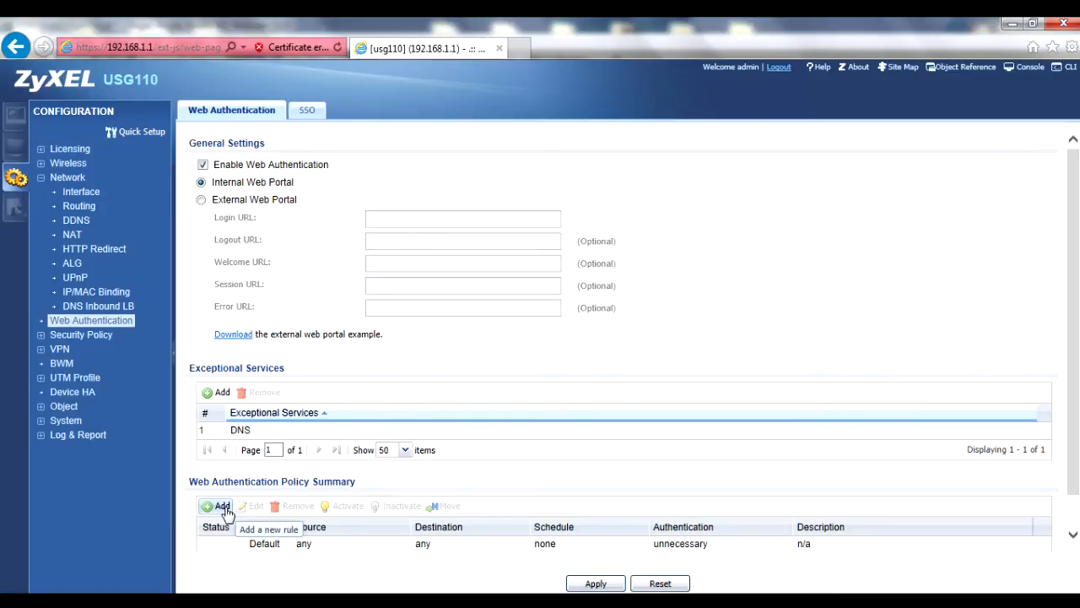
Add a LAN1_SUBNET policy with Authentication required and Single Sign-on ticked
click(216, 506)
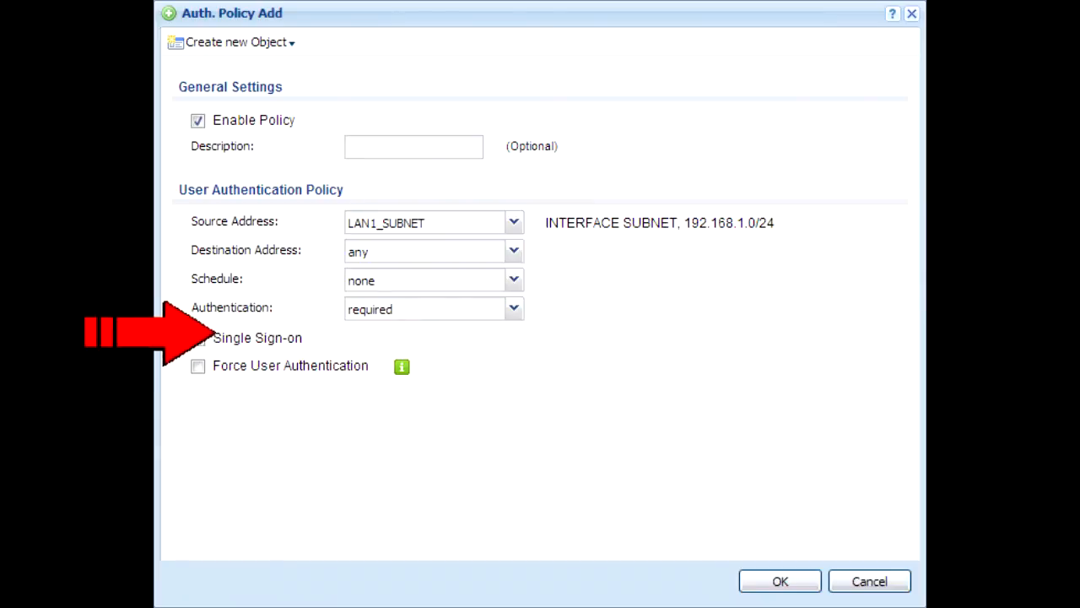
click(197, 338)
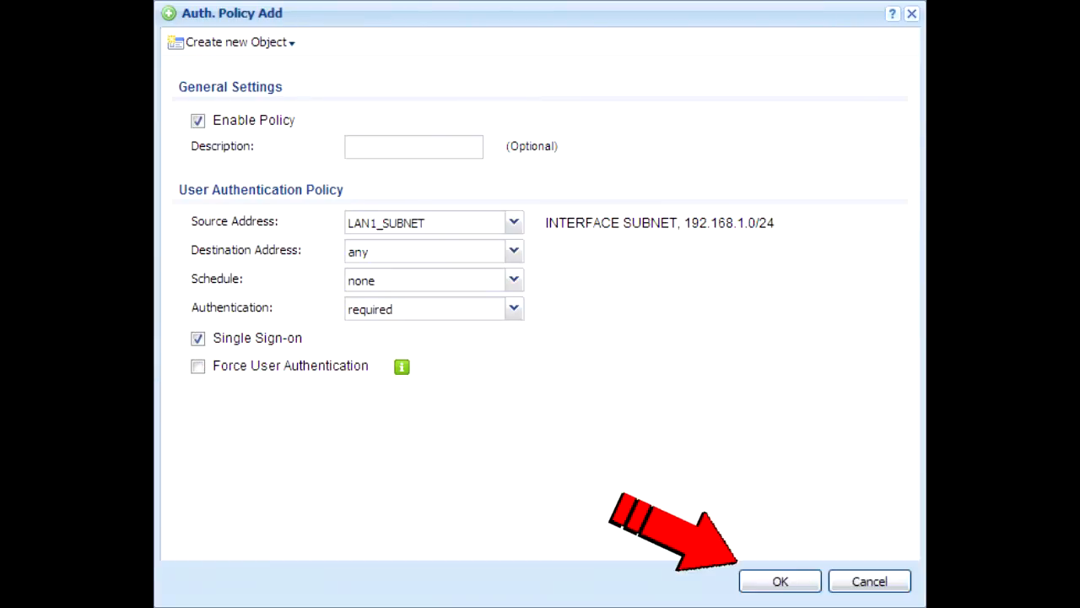
click(780, 581)
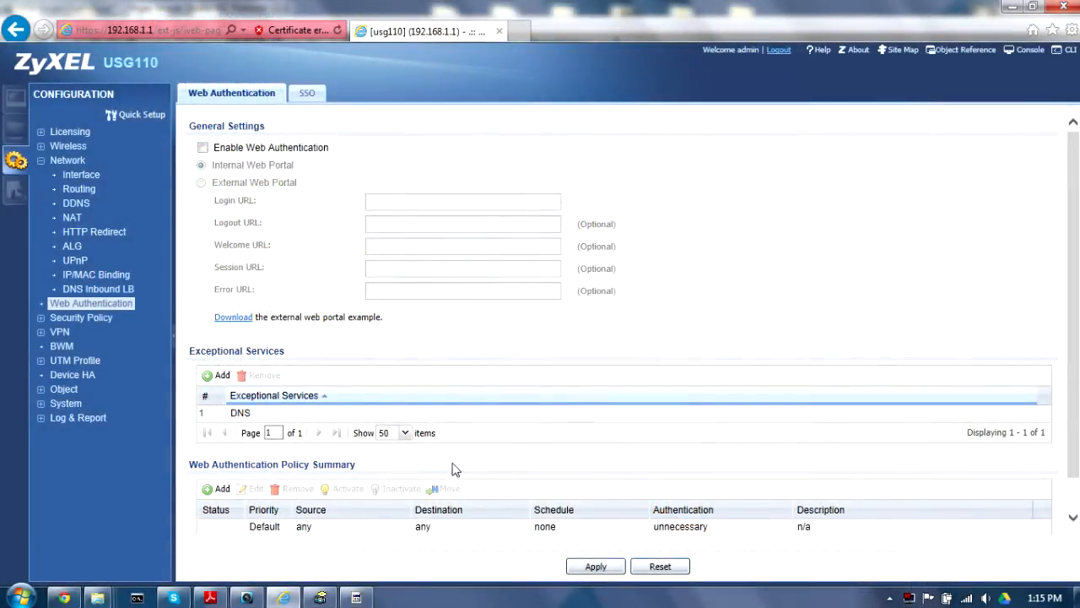
Return to the USG110 dashboard with device information and service status
click(297, 93)
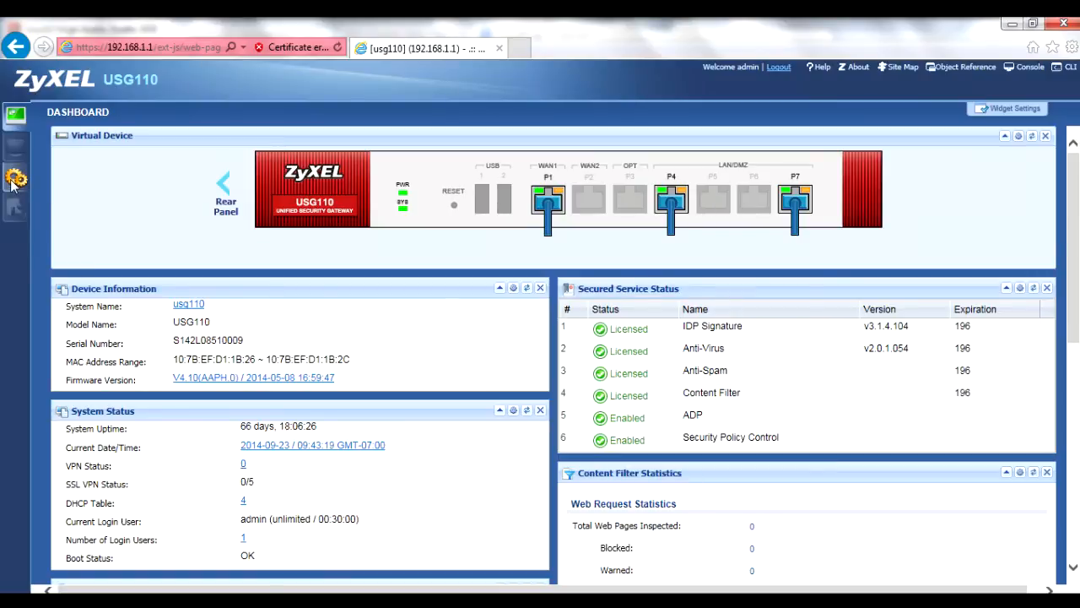
Add a new security policy rule named SSO under Policy Control
click(15, 177)
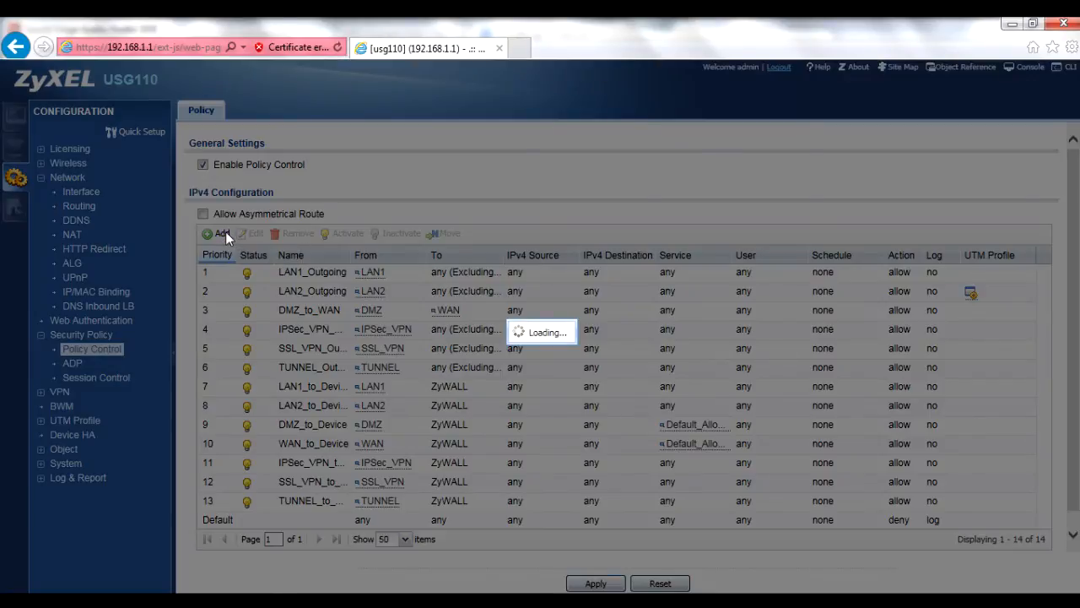
click(217, 234)
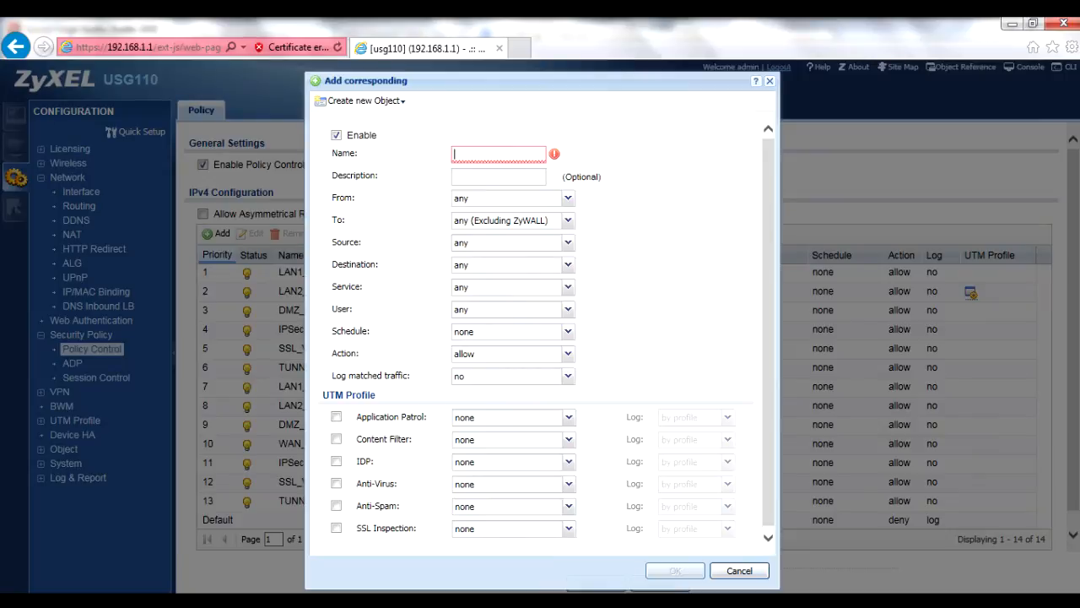
text(SSO)
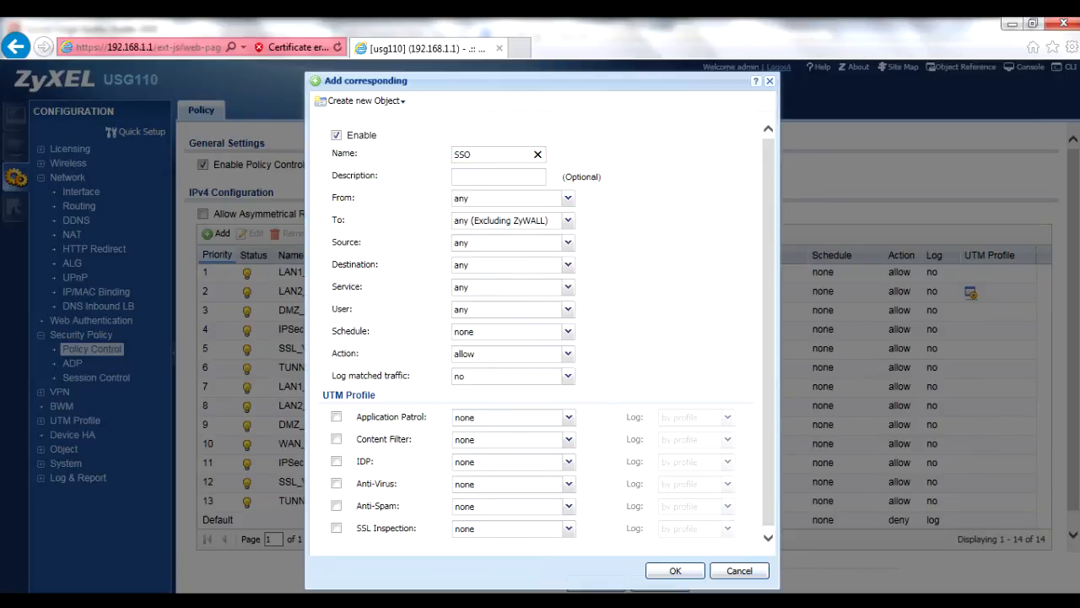
Set the SSO rule's source to LAN1_SUBNET and service to SSO
click(567, 242)
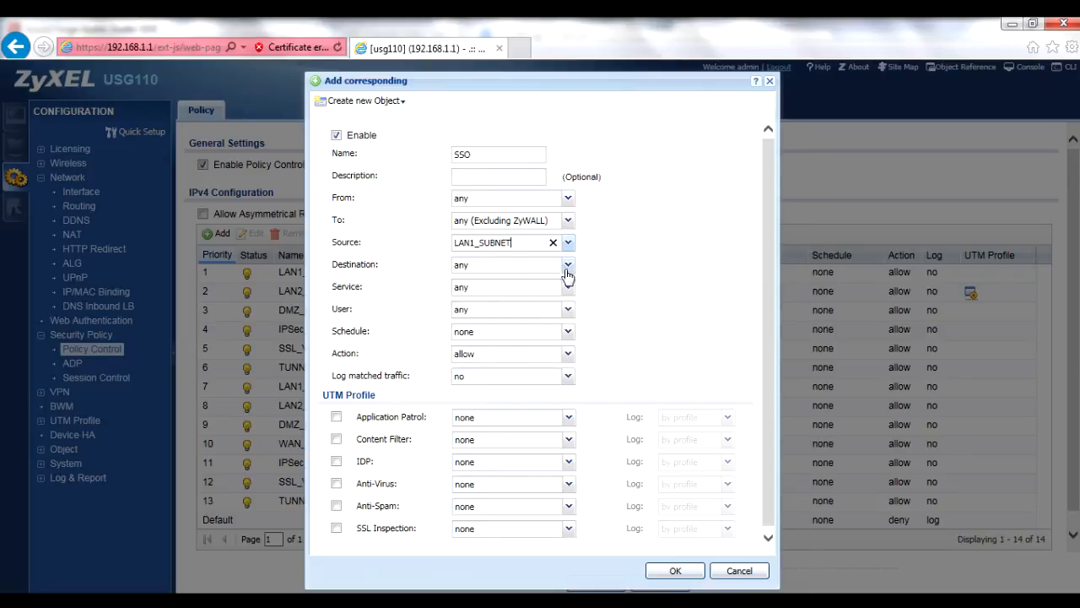
click(568, 287)
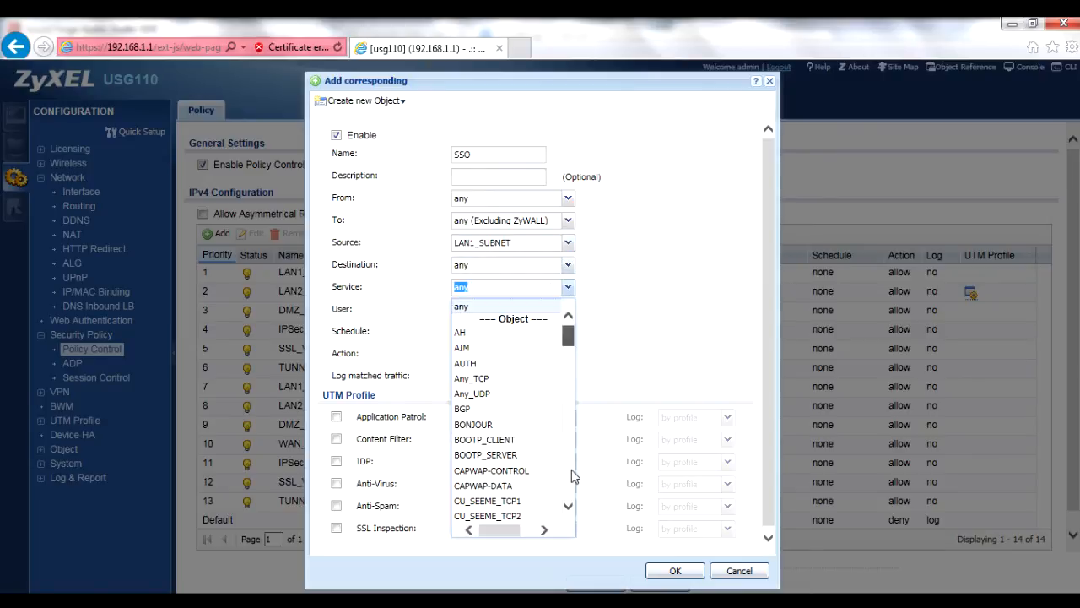
scroll(down, 3)
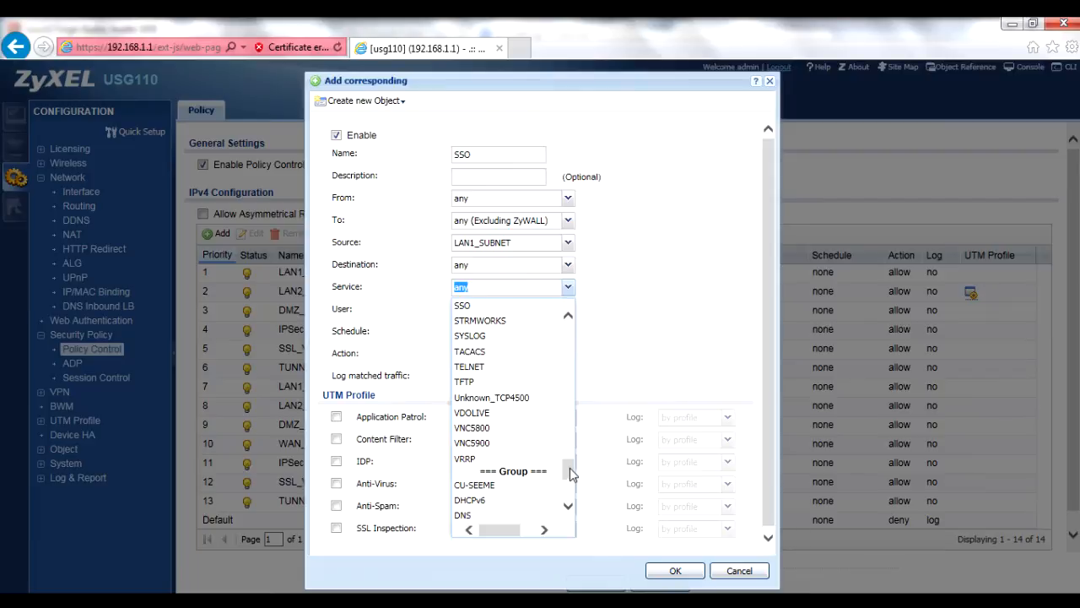
click(462, 304)
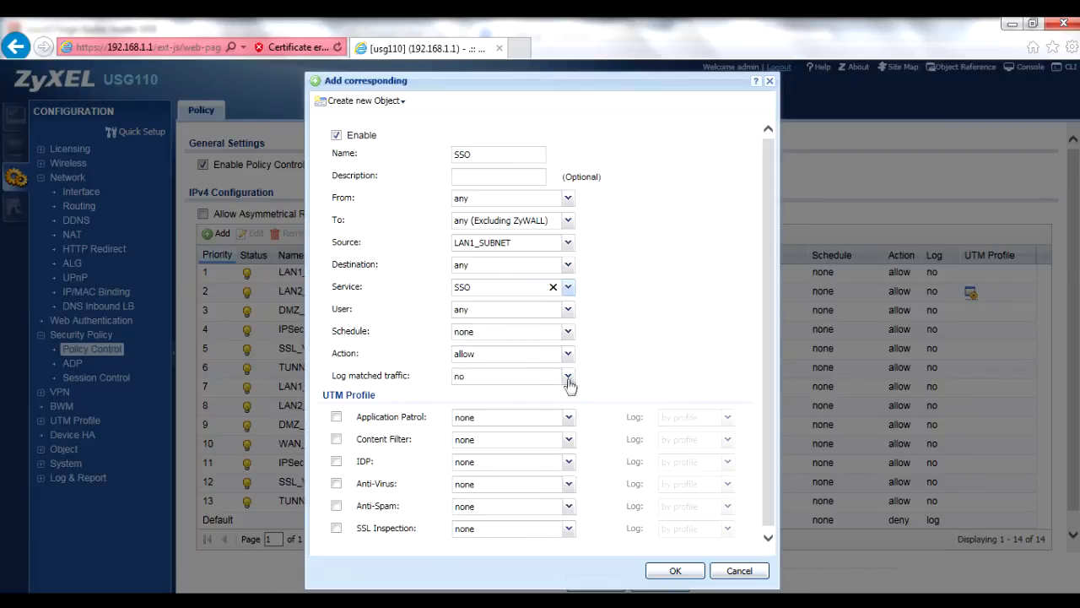